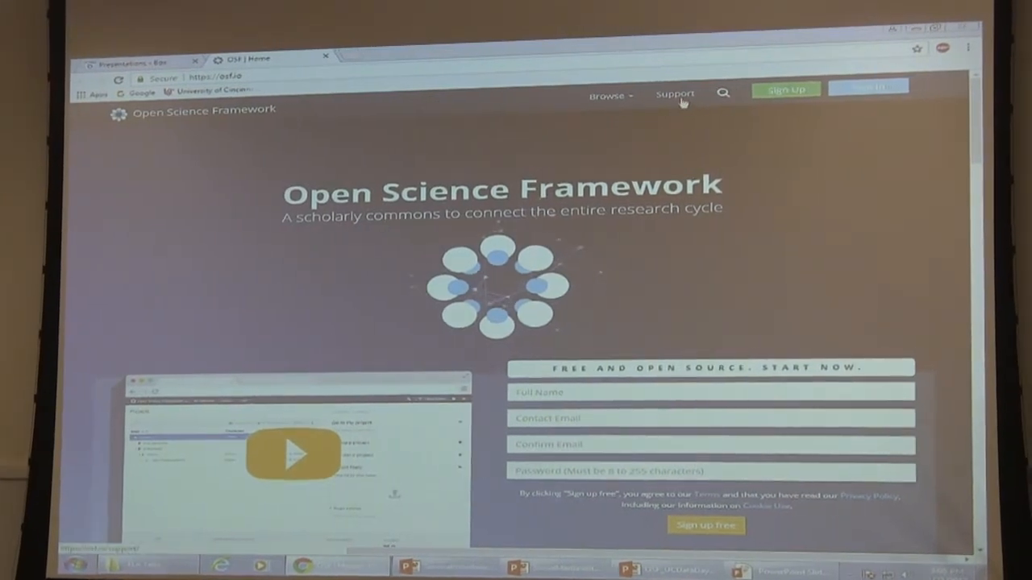
- Go to the Support page and open the Frequently Asked Questions from it
click(674, 94)
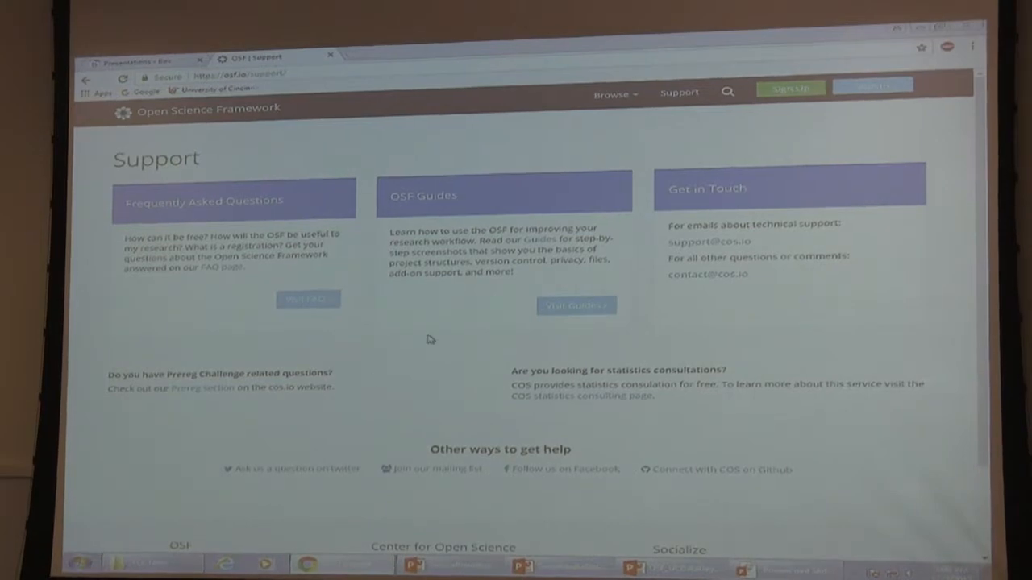
click(576, 305)
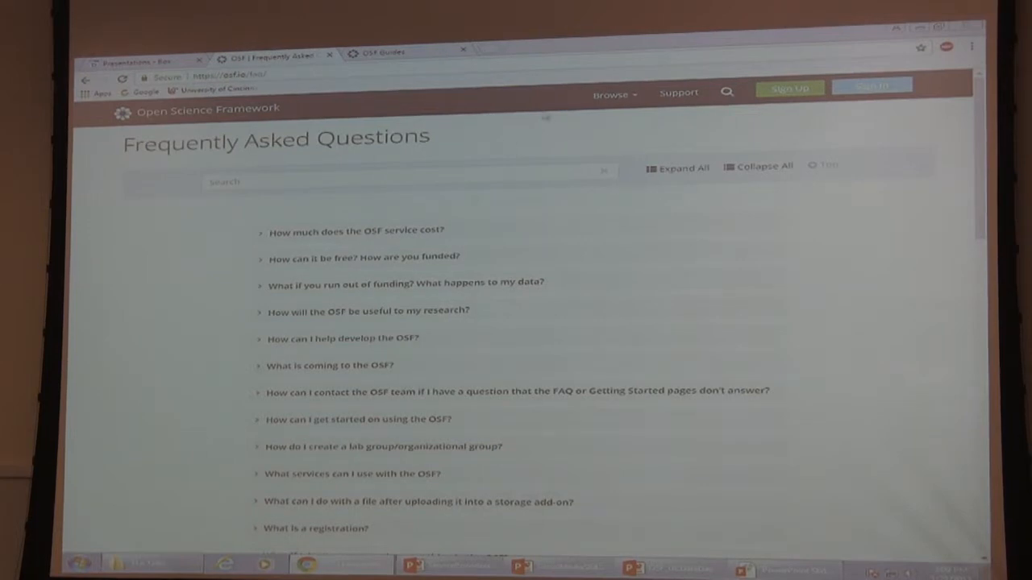
click(679, 92)
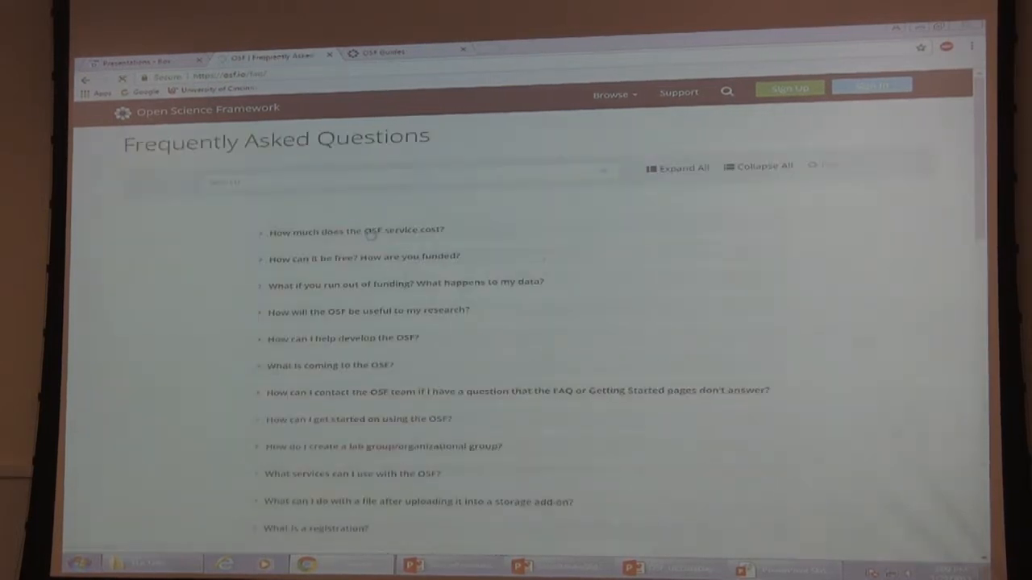
scroll(down, 3)
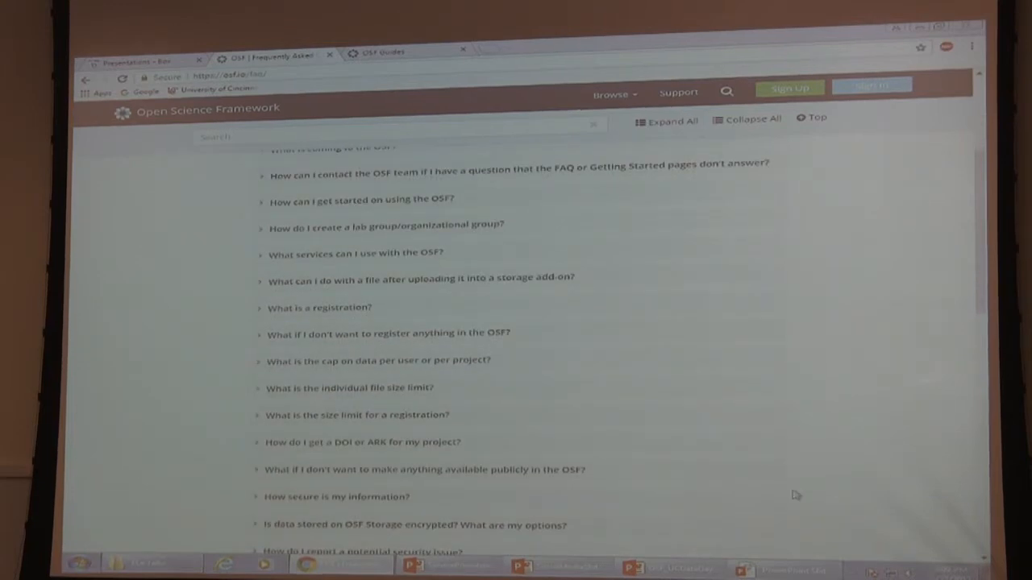
scroll(down, 3)
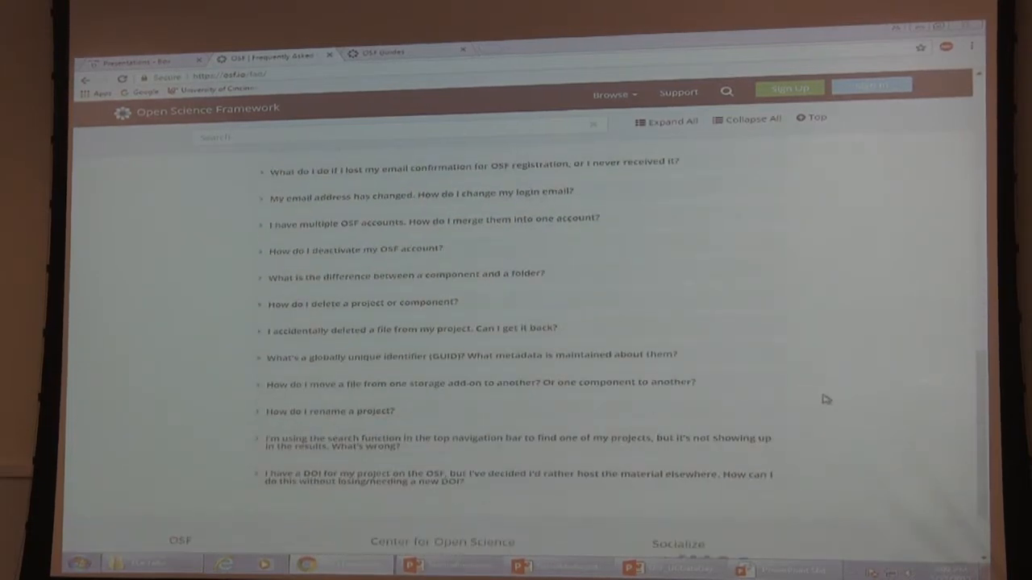
scroll(up, 3)
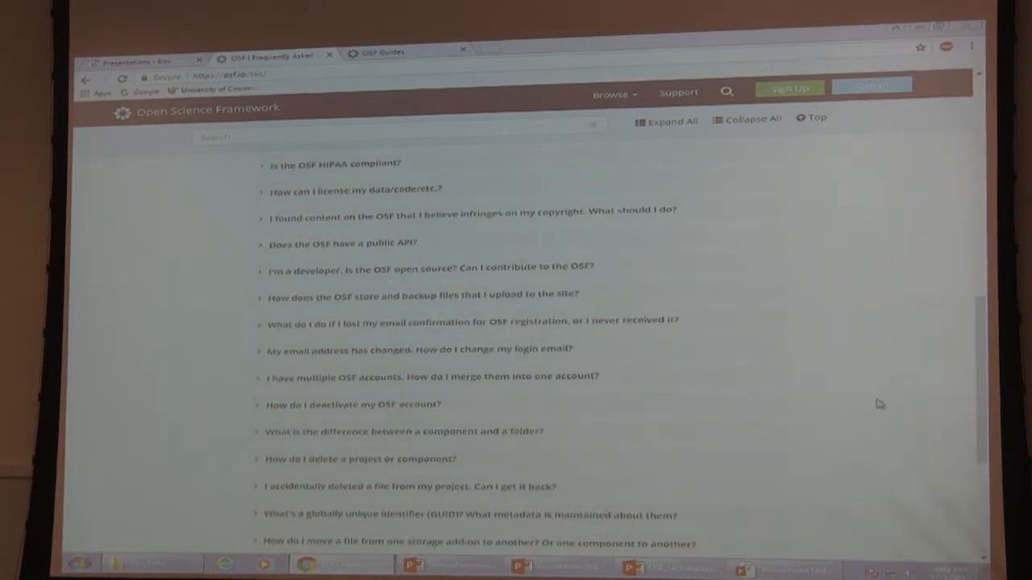
mouse_move(851, 470)
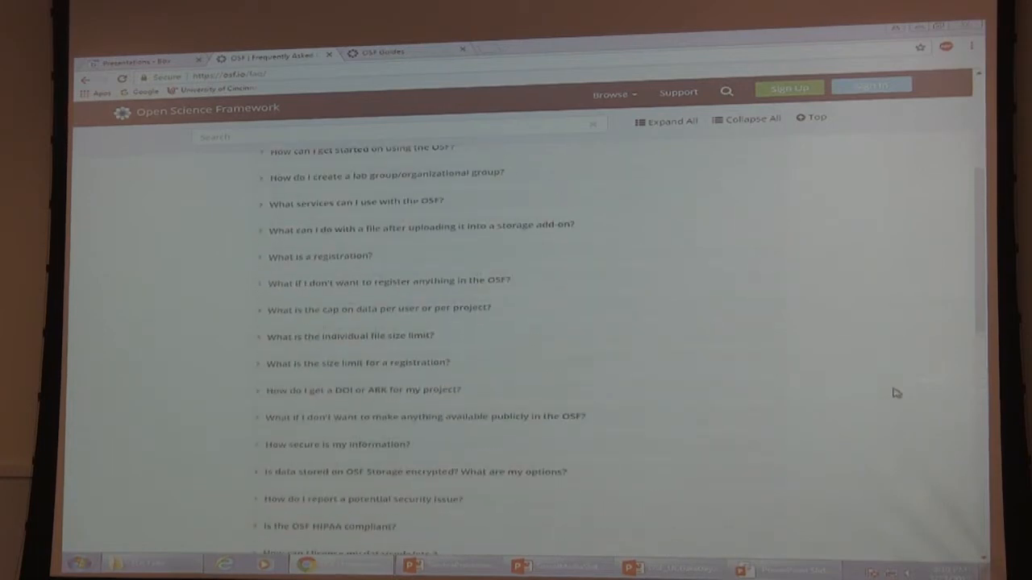
scroll(up, 3)
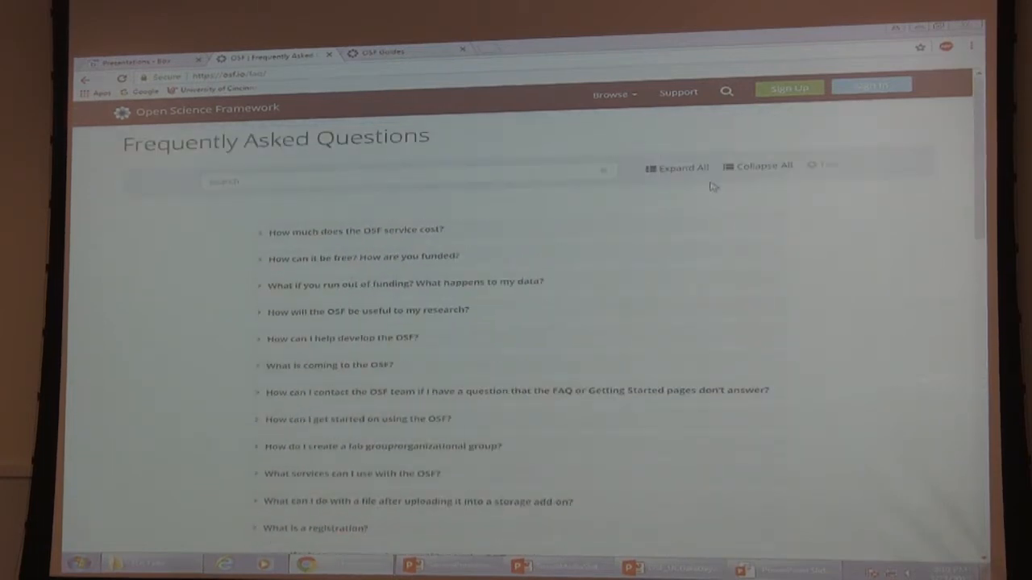
mouse_move(399, 262)
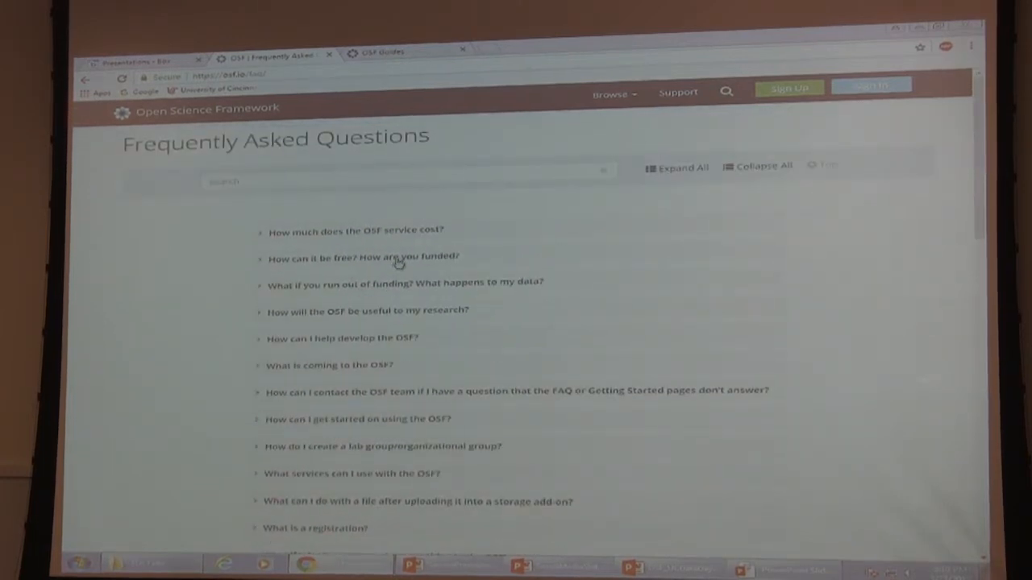
click(362, 256)
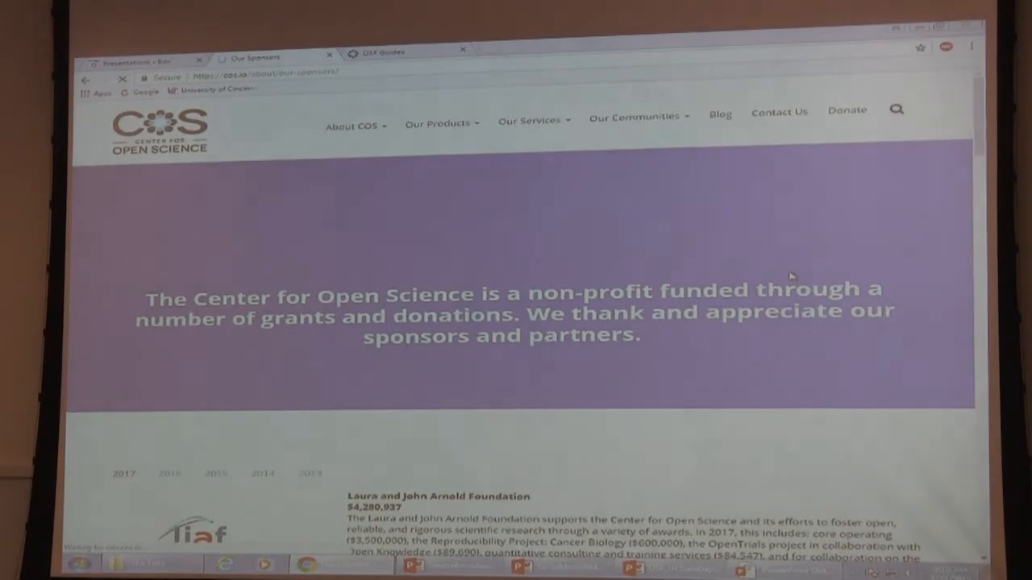
scroll(down, 3)
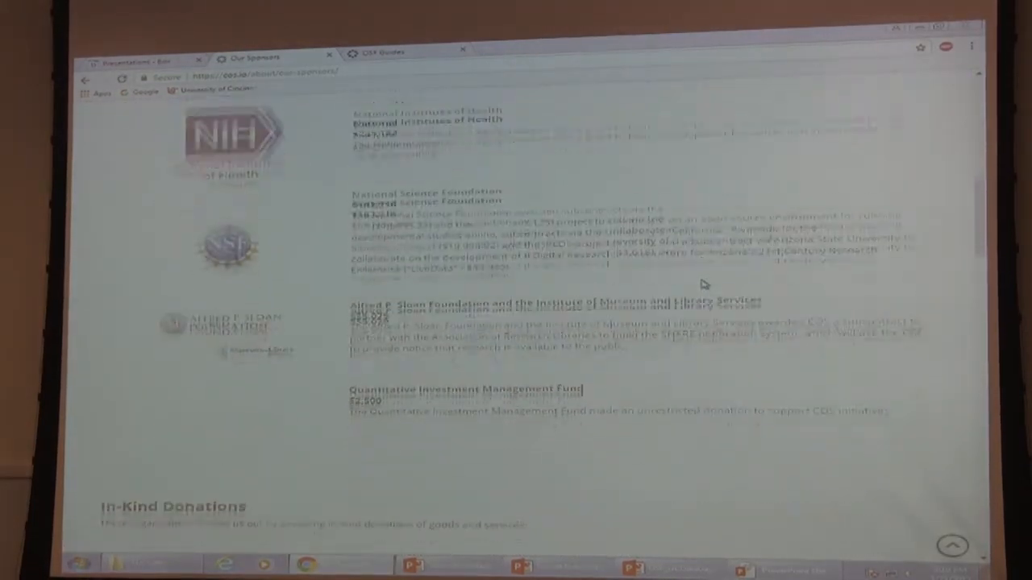
scroll(down, 3)
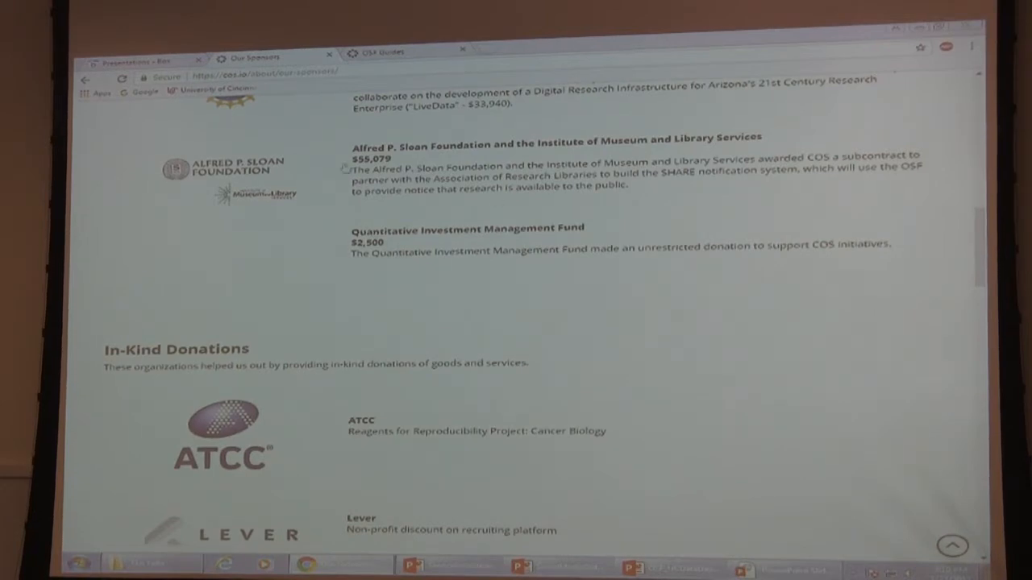
scroll(down, 3)
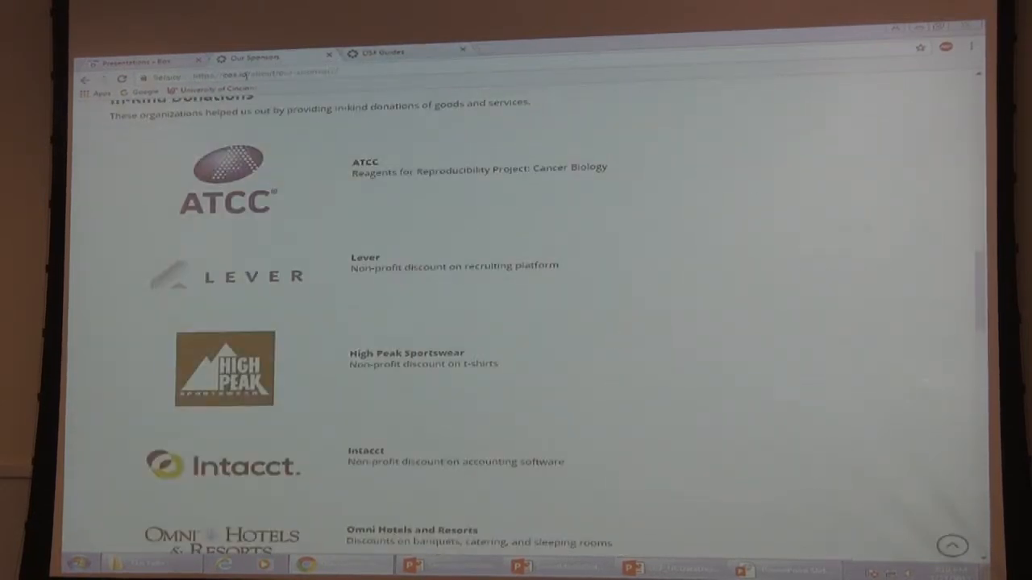
click(258, 58)
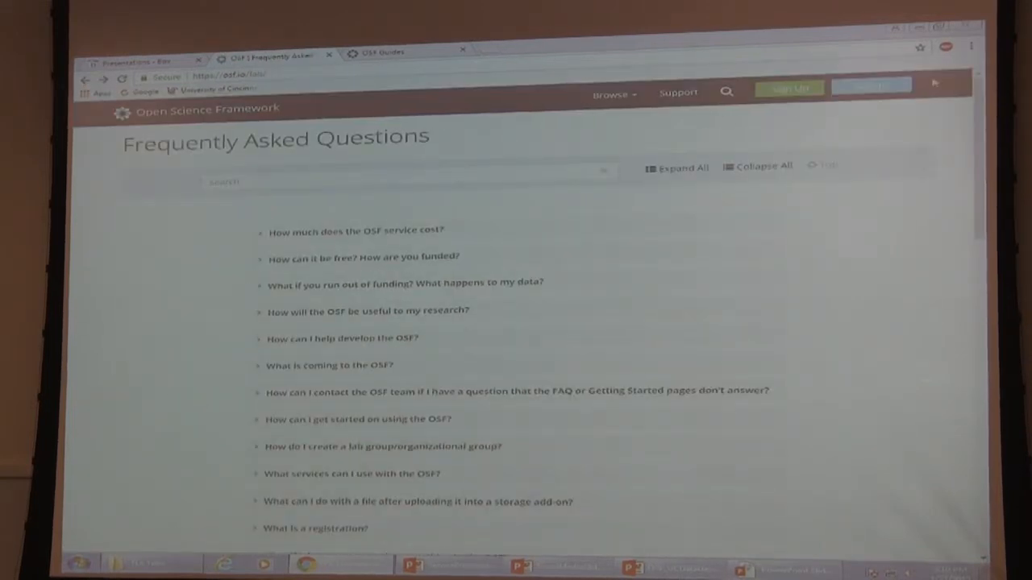
click(869, 87)
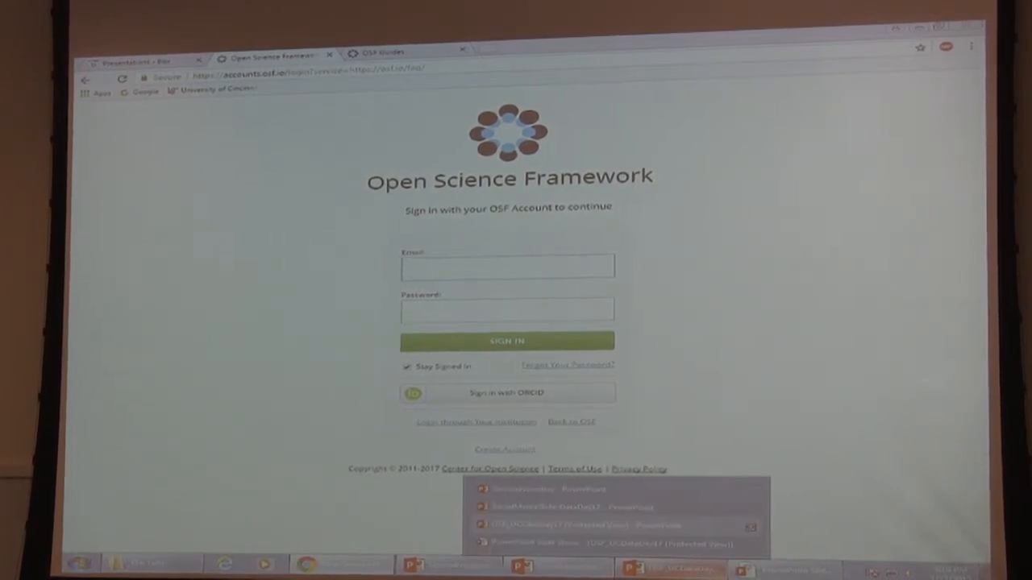
click(507, 267)
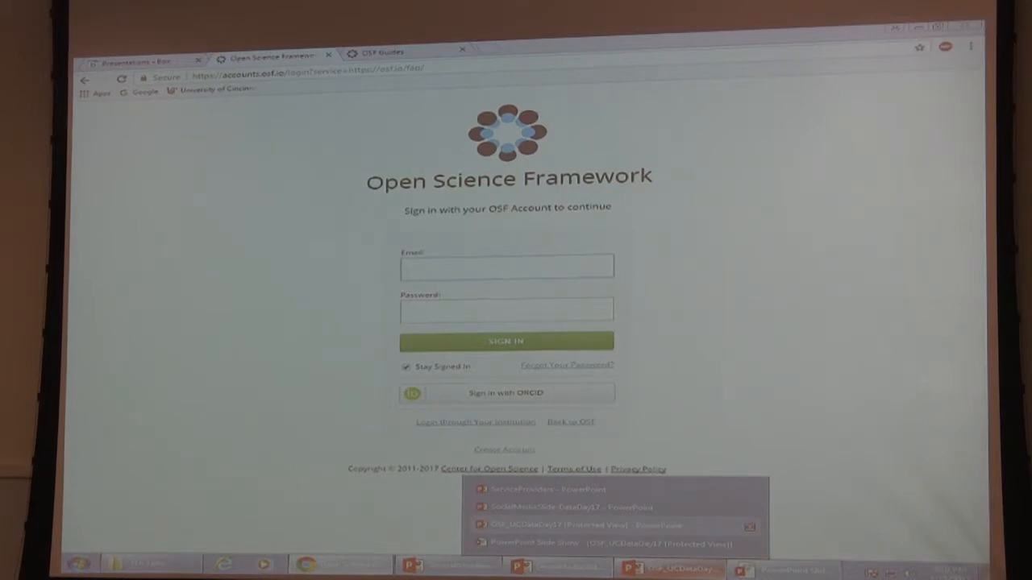
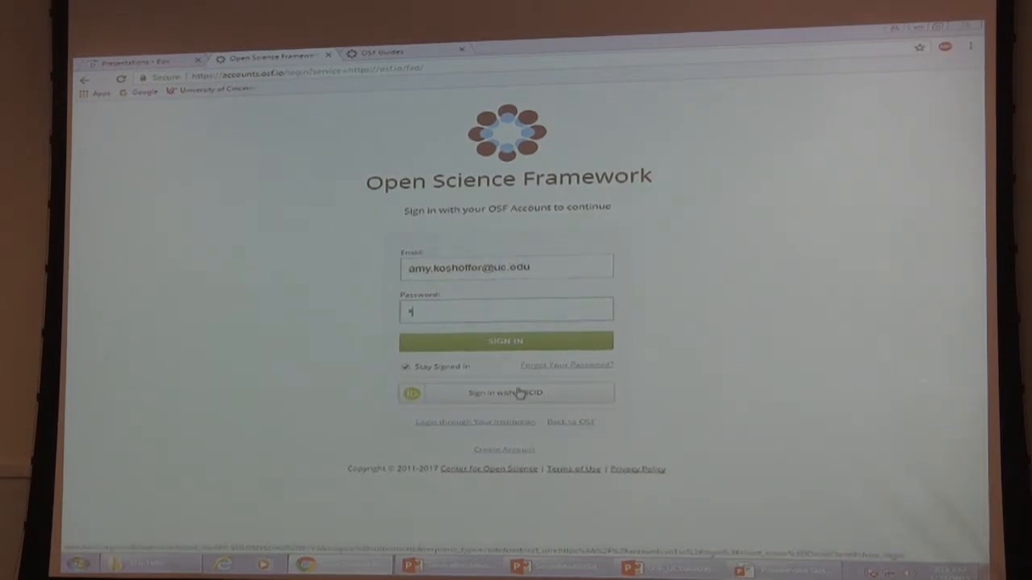
text(password)
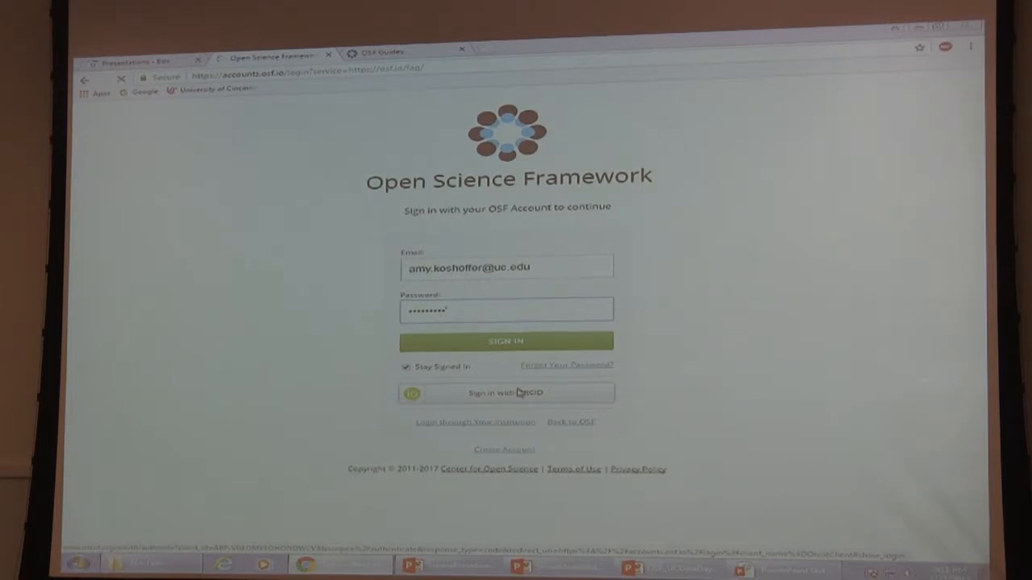
click(507, 341)
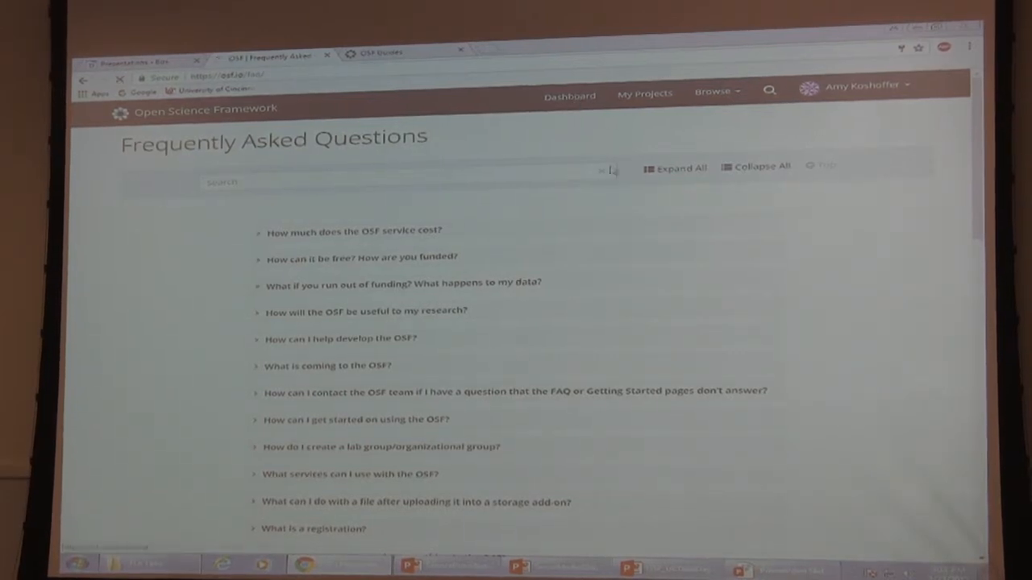
- View your own profile page via the account menu, then return to the project dashboard
click(570, 95)
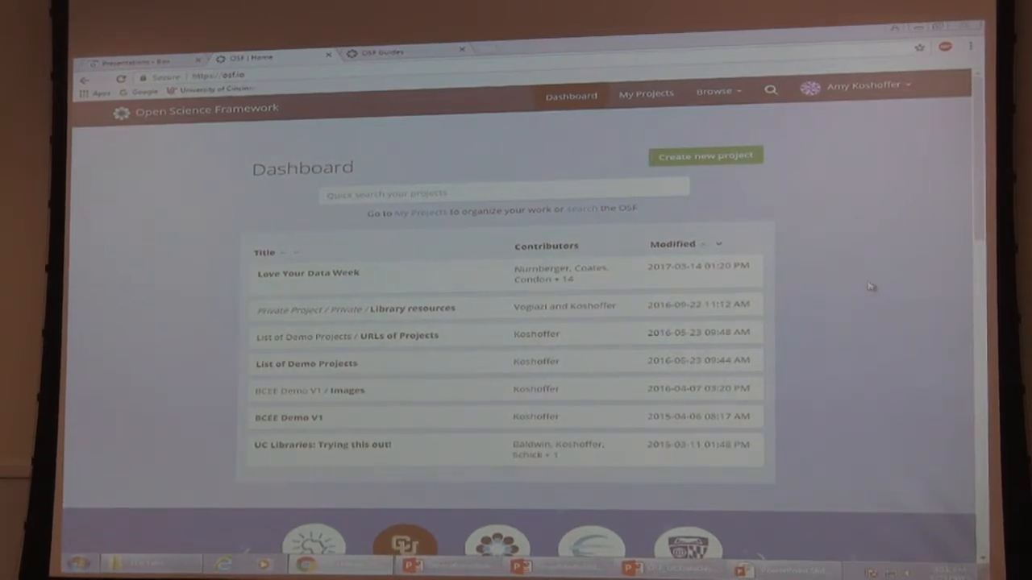
click(863, 85)
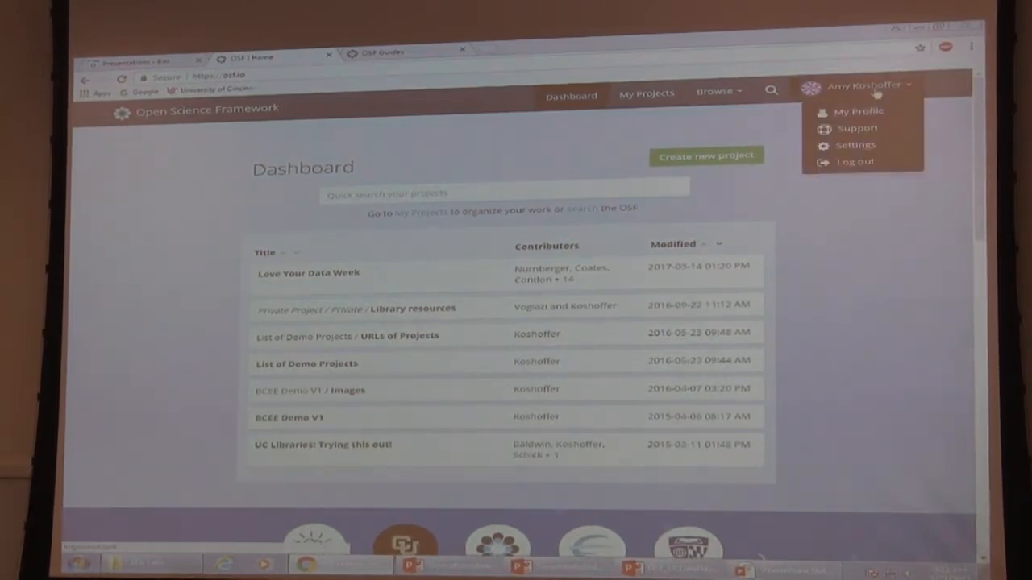
click(858, 111)
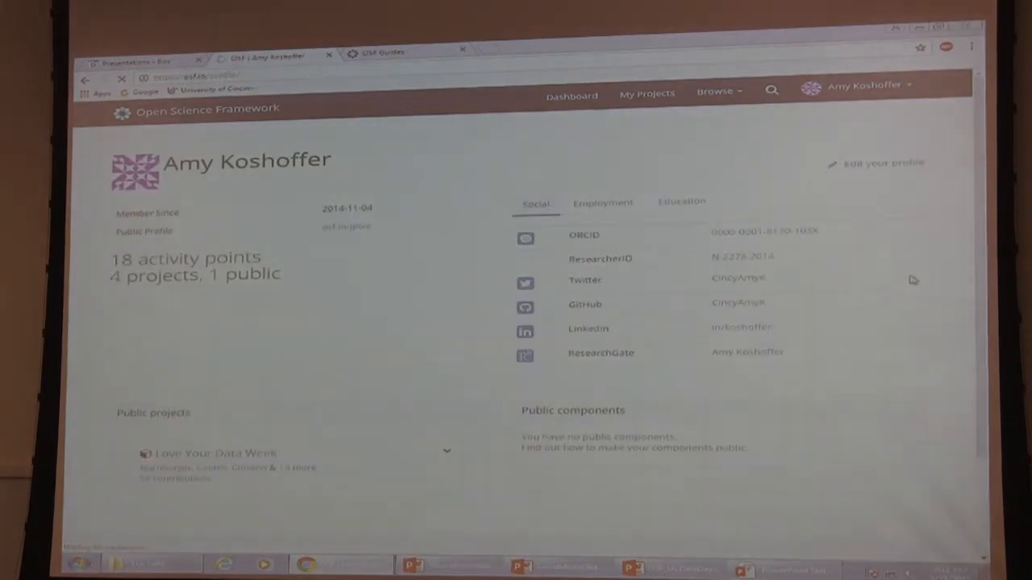
mouse_move(446, 372)
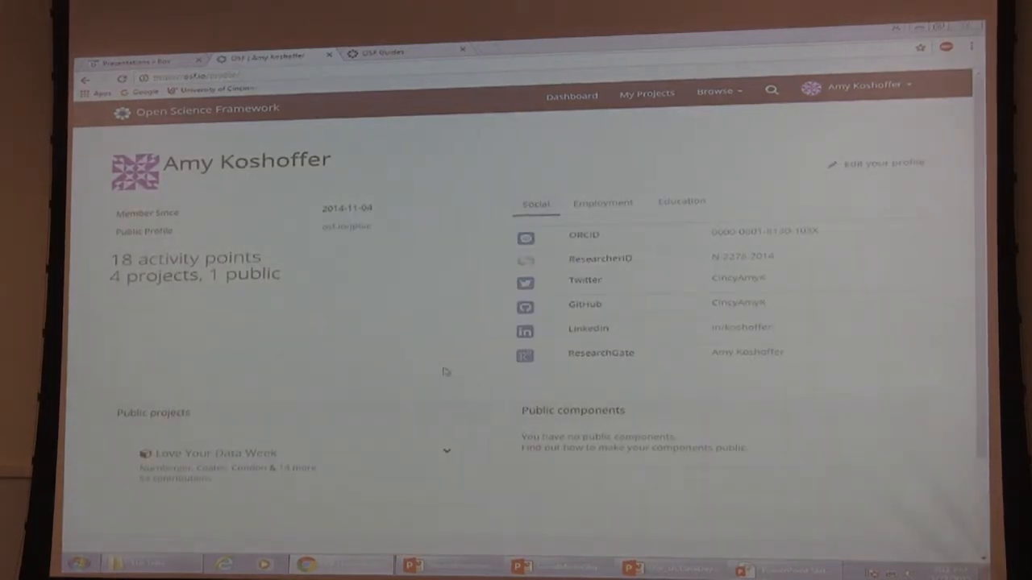
mouse_move(791, 278)
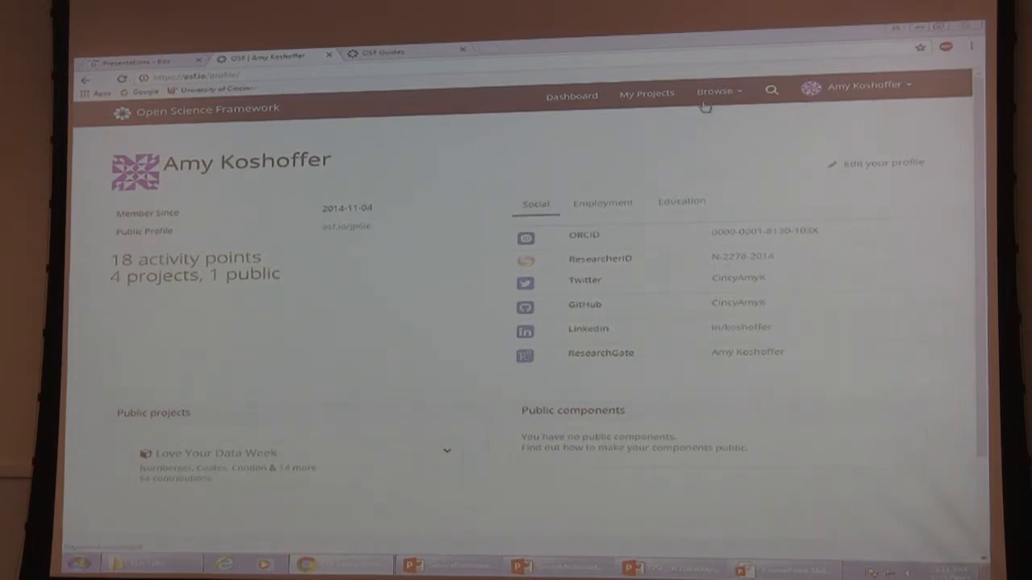
click(867, 84)
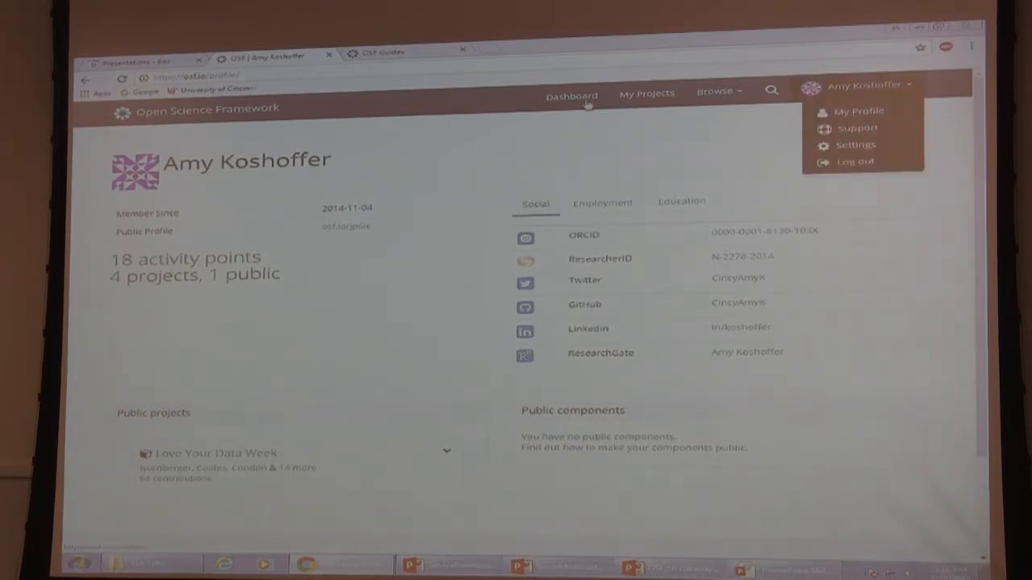
click(571, 96)
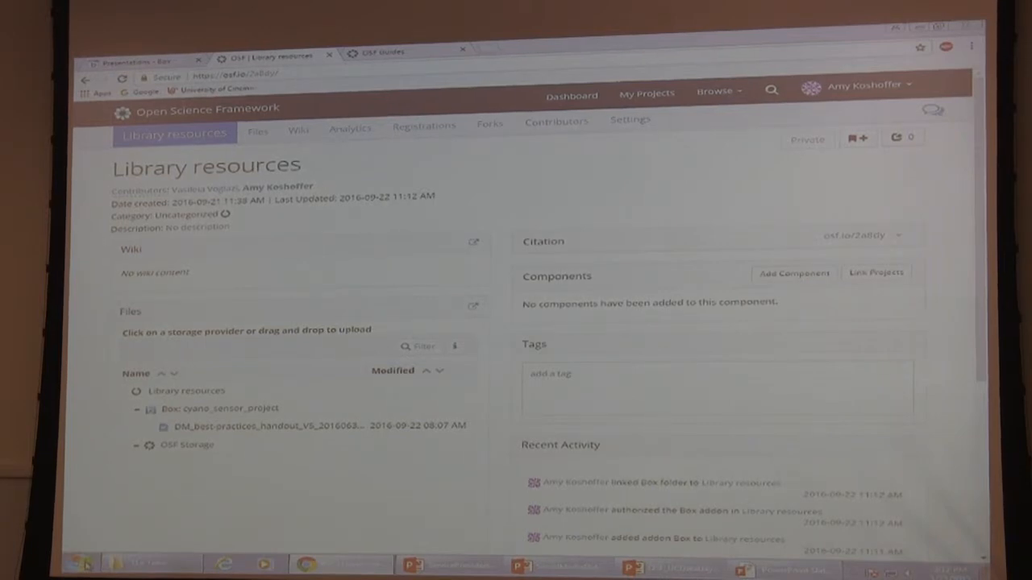
mouse_move(291, 456)
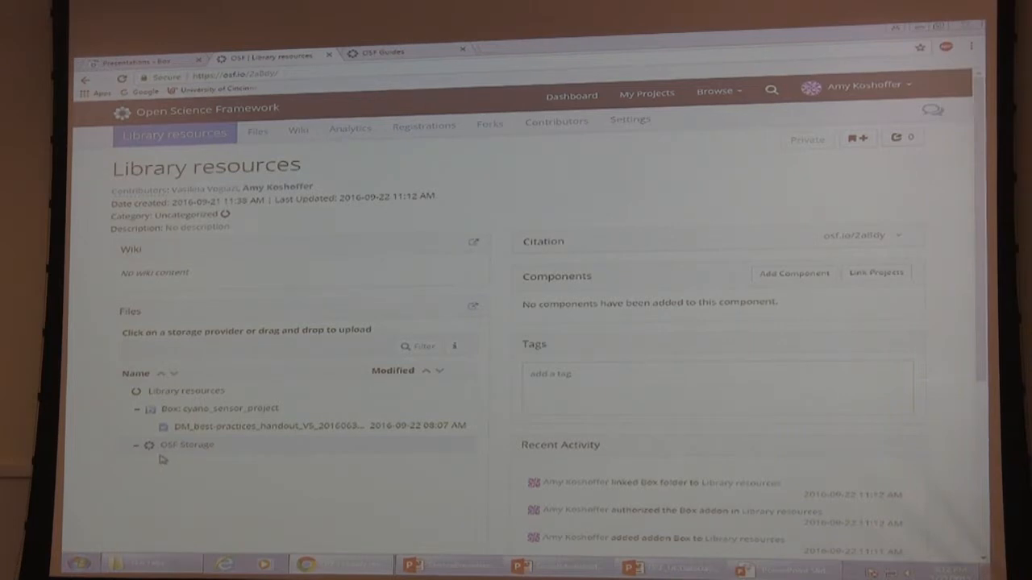
mouse_move(827, 152)
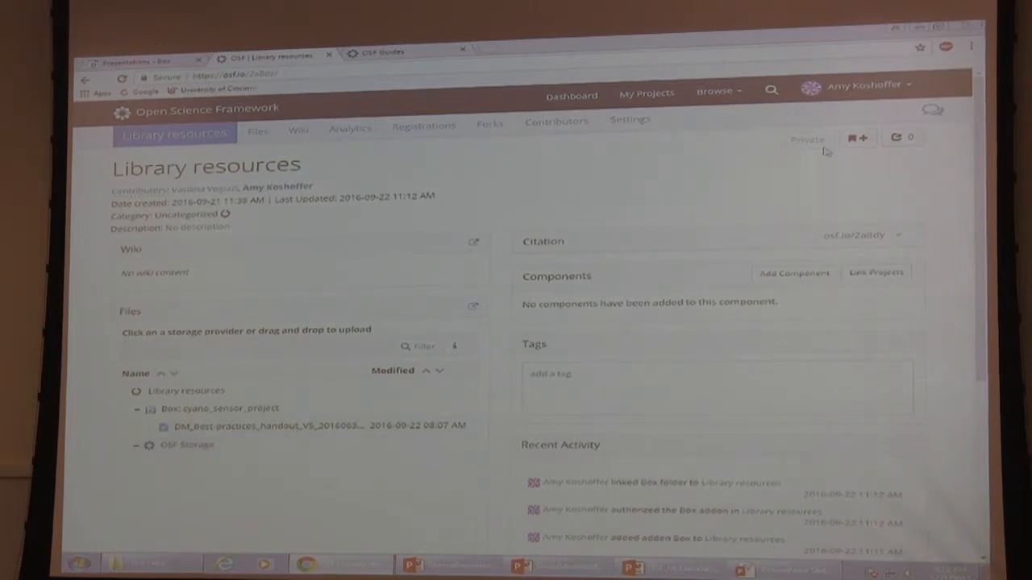
- Scroll down the Library resources overview to its recent activity history
scroll(down, 3)
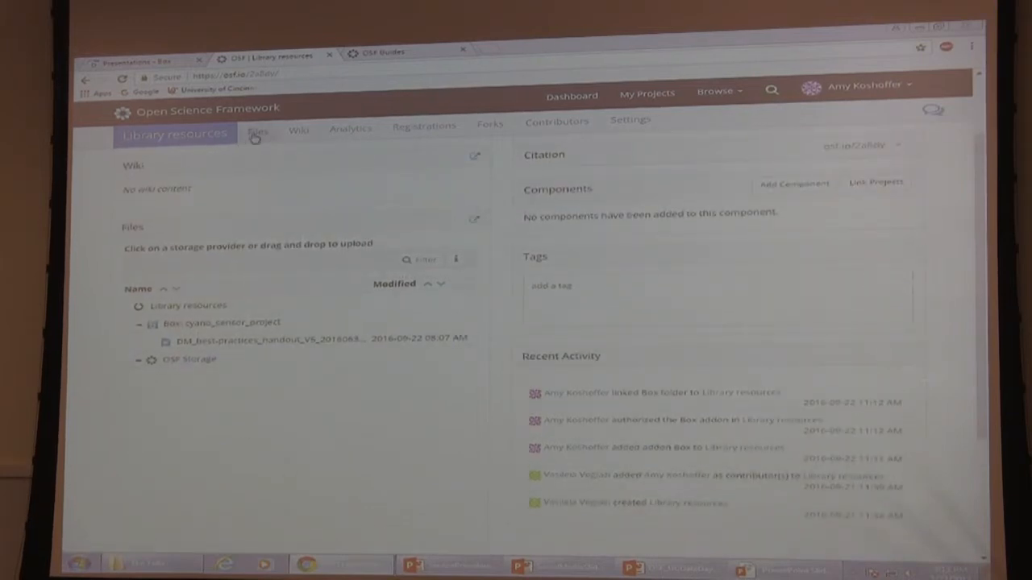
- List the project's files with the Box folder expanded, then view its Analytics page
click(257, 131)
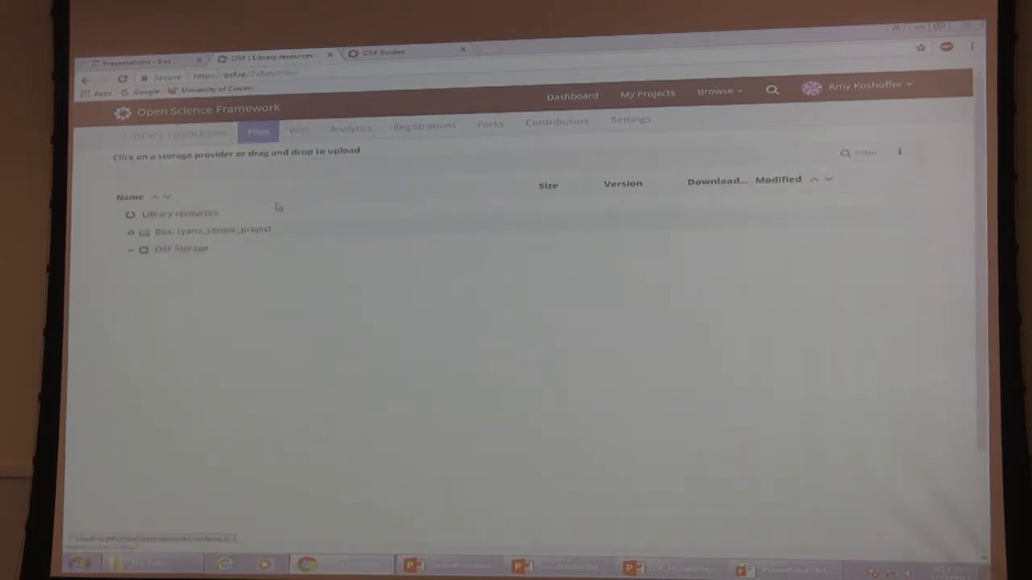
click(144, 230)
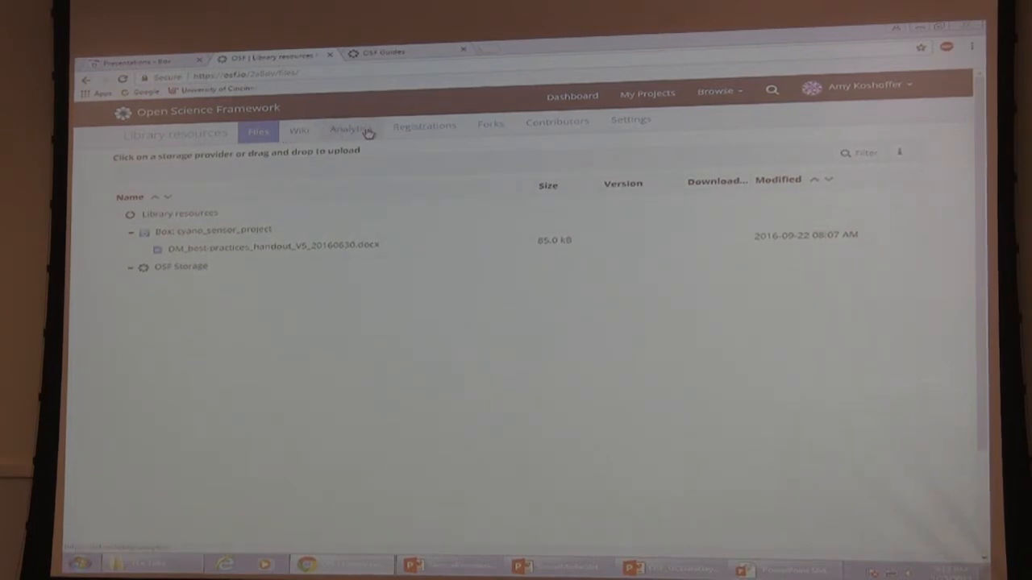
click(350, 128)
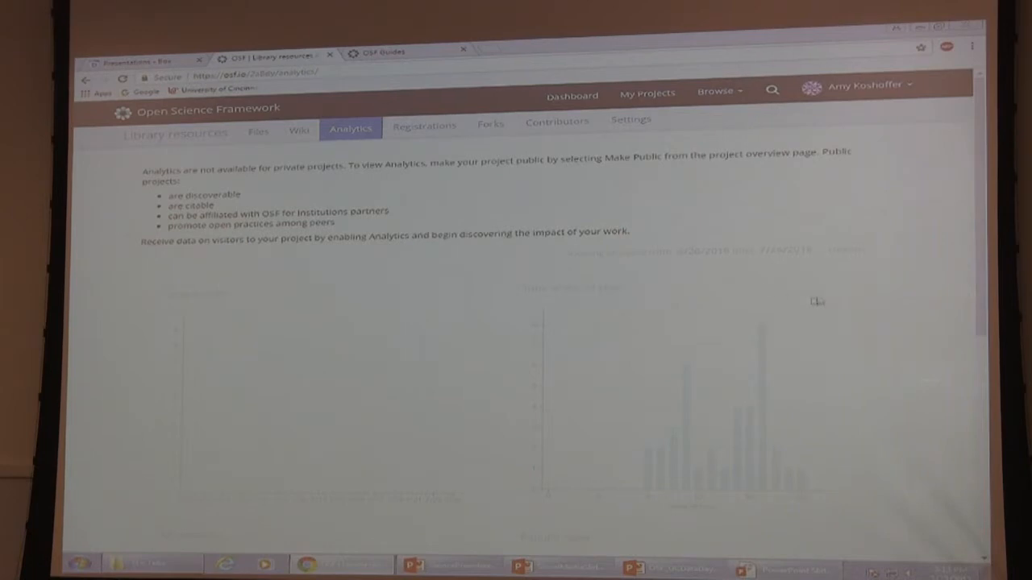
mouse_move(641, 383)
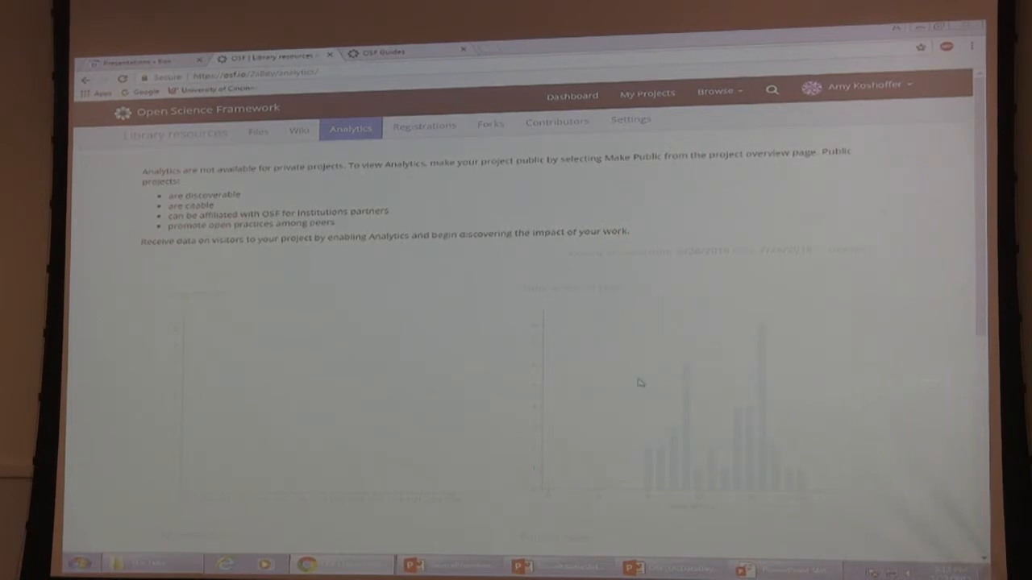
mouse_move(766, 400)
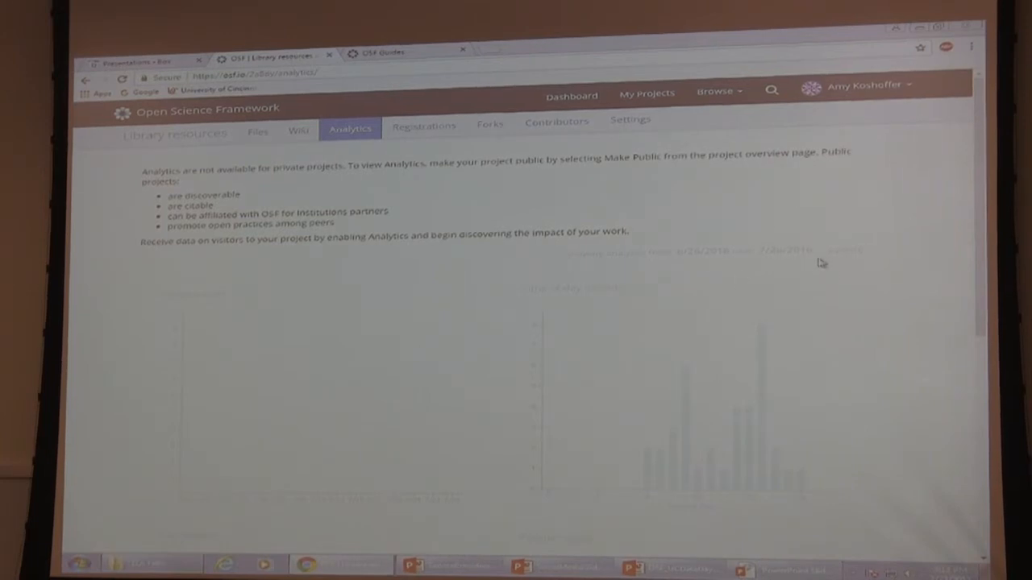
mouse_move(728, 380)
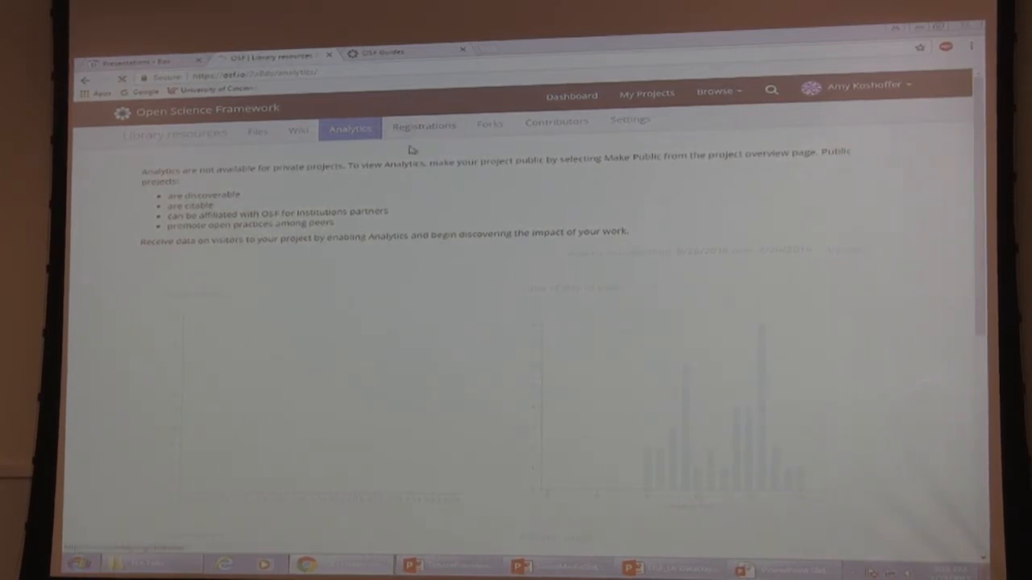
- Check the empty Registrations and Forks pages, then view the Contributors list
click(429, 125)
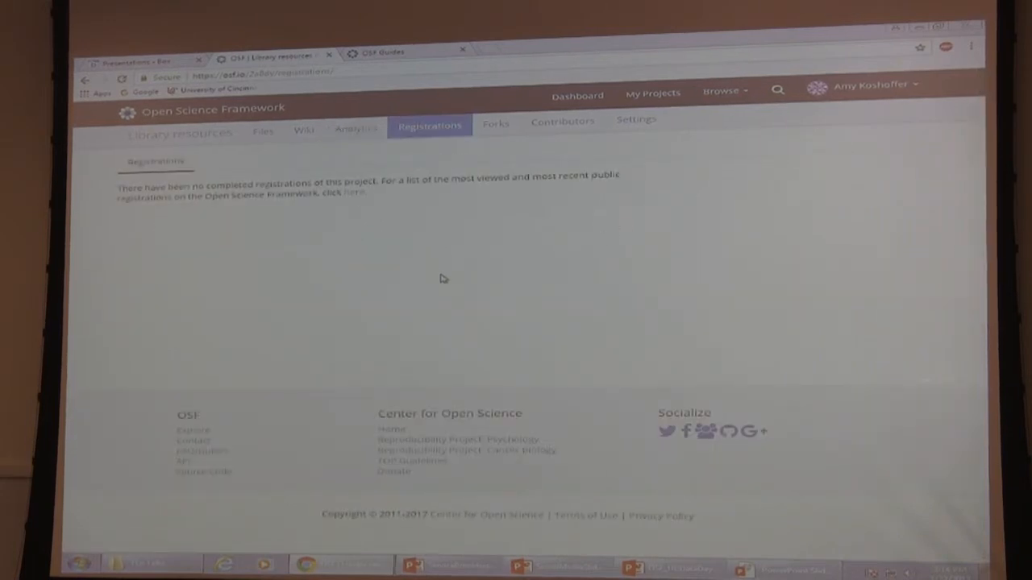
mouse_move(464, 293)
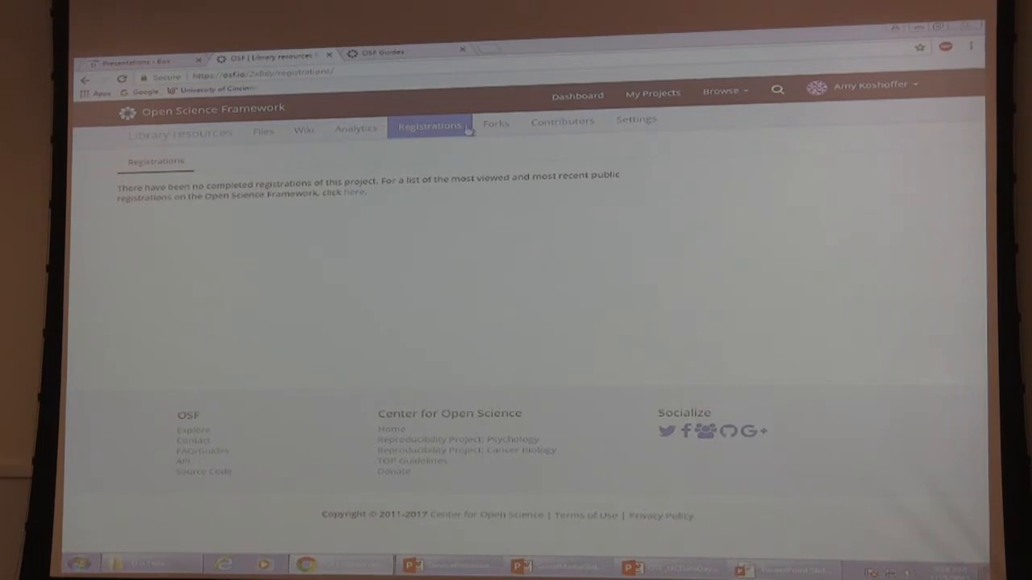
click(495, 124)
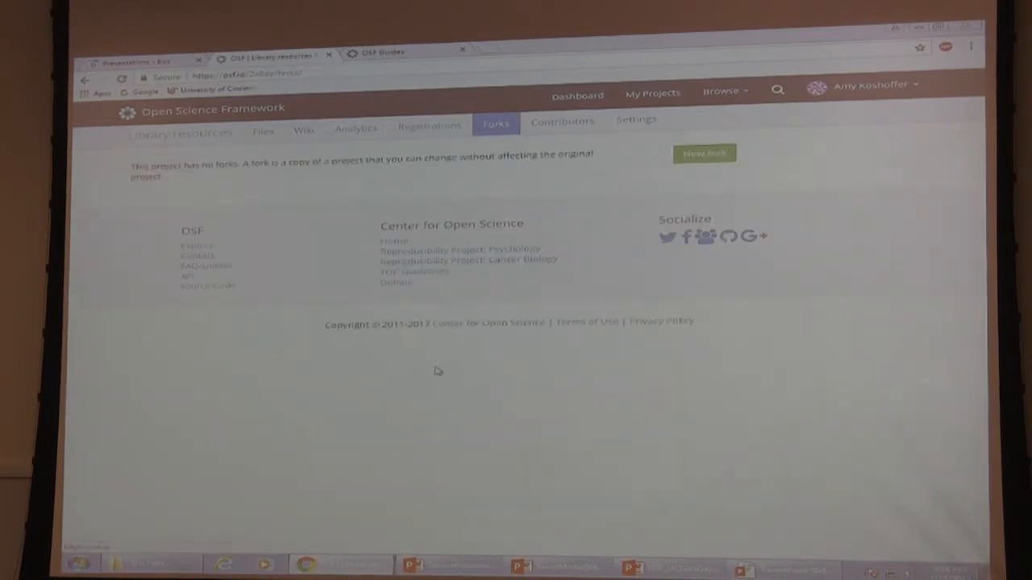
mouse_move(349, 441)
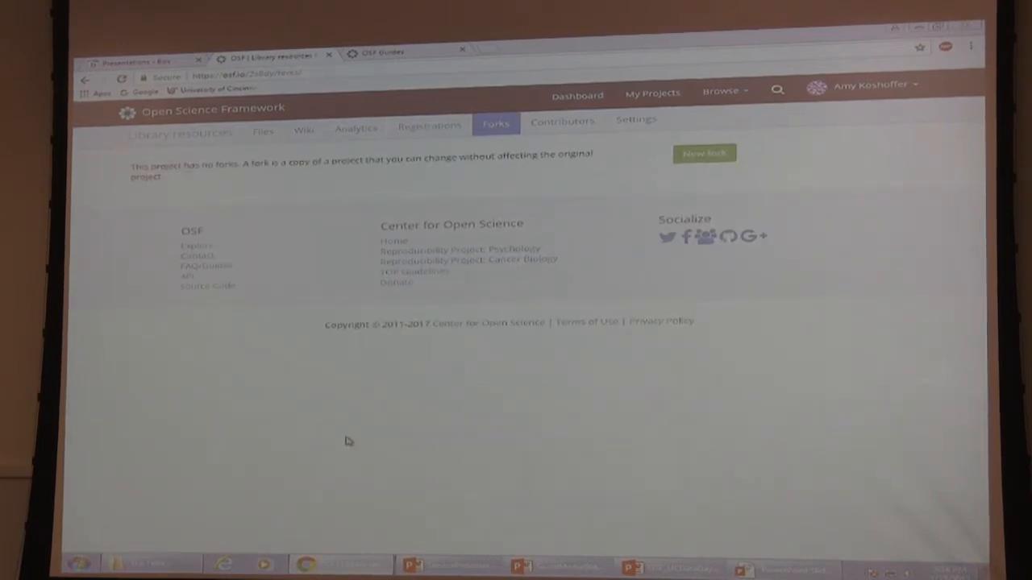
mouse_move(506, 195)
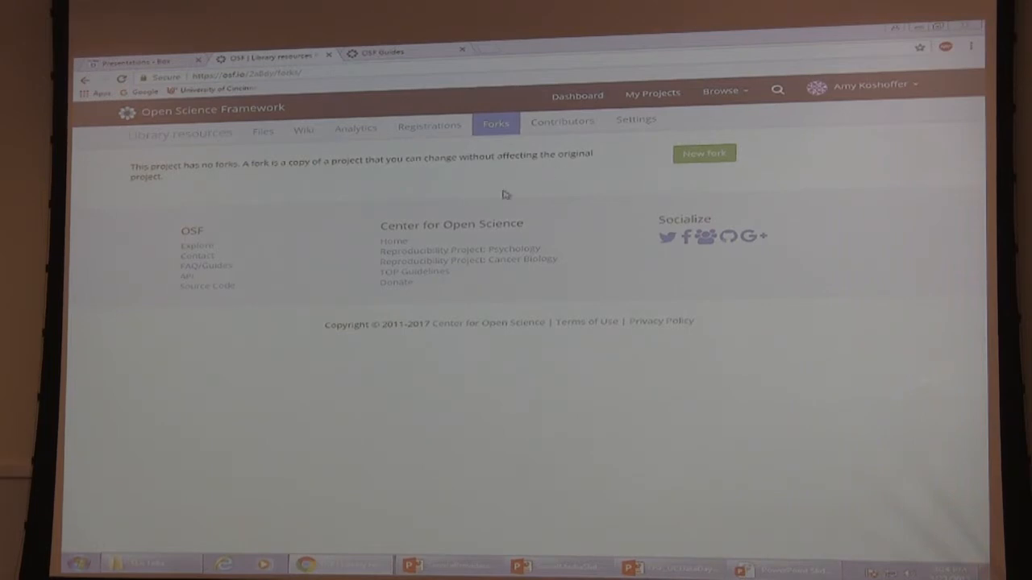
click(562, 121)
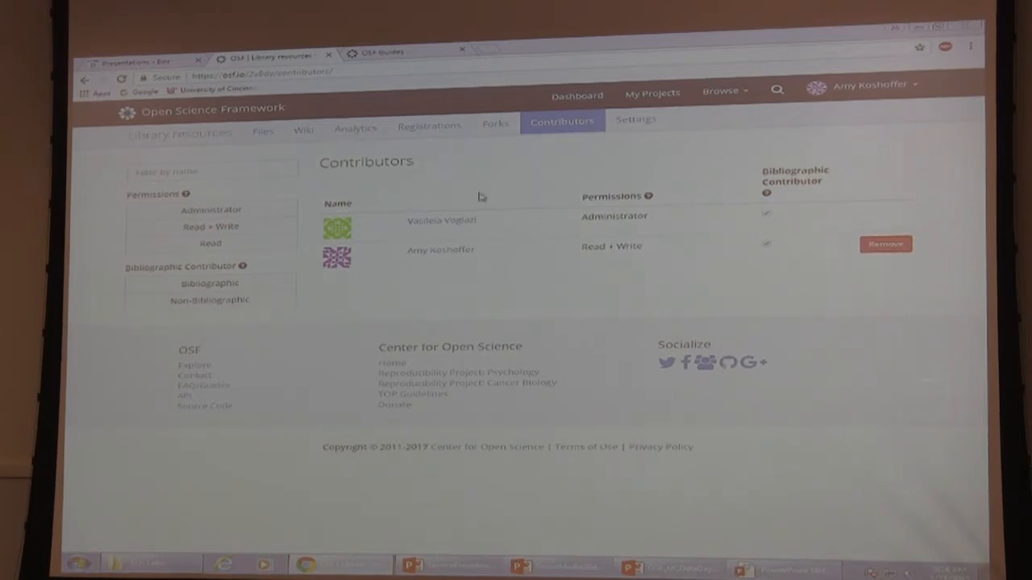
mouse_move(527, 188)
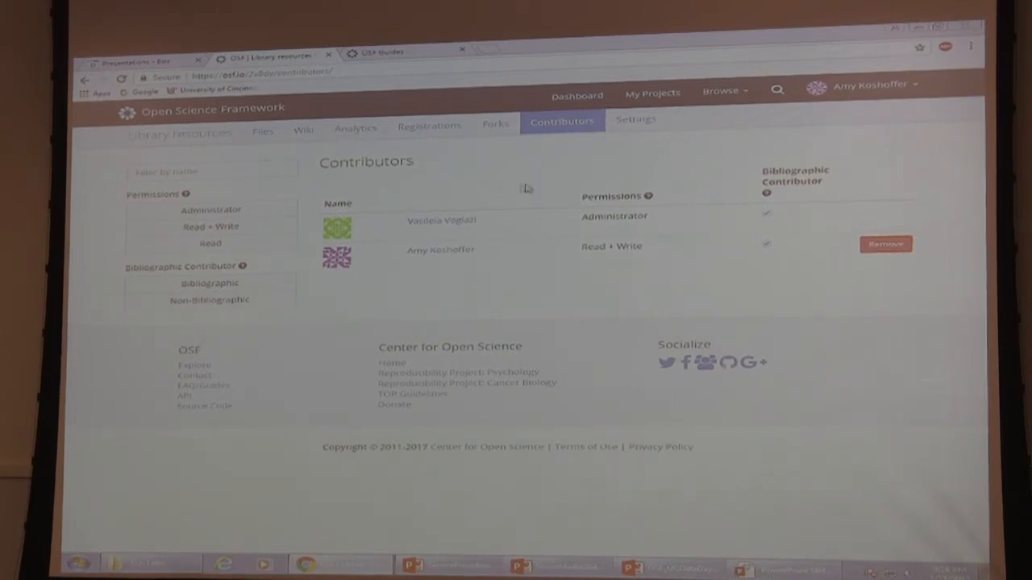